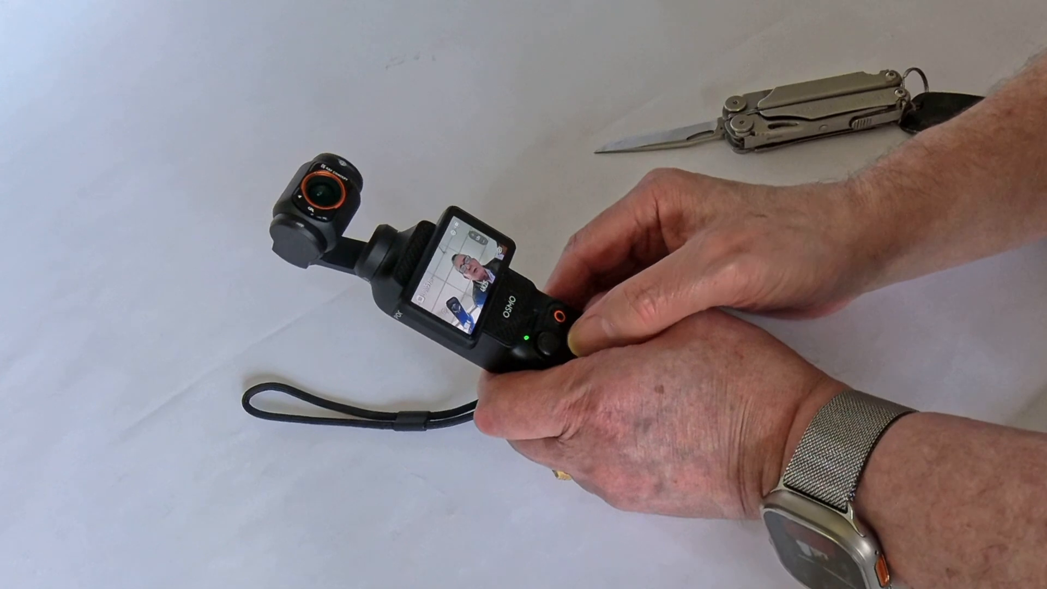
click(558, 328)
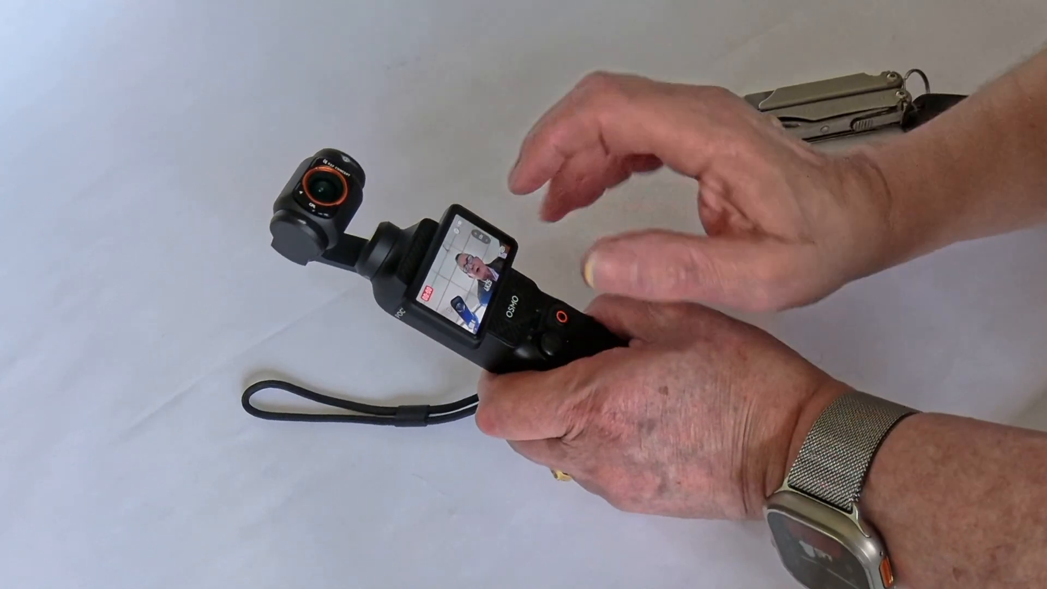